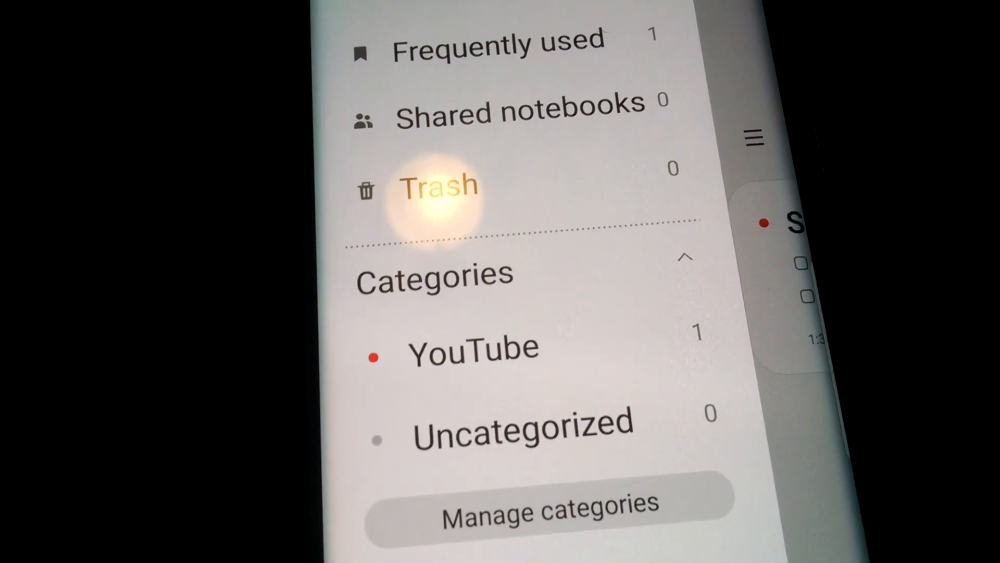
- View the Samsung notes checklist note, return to the YouTube list, and open the drawer
scroll("down", 3)
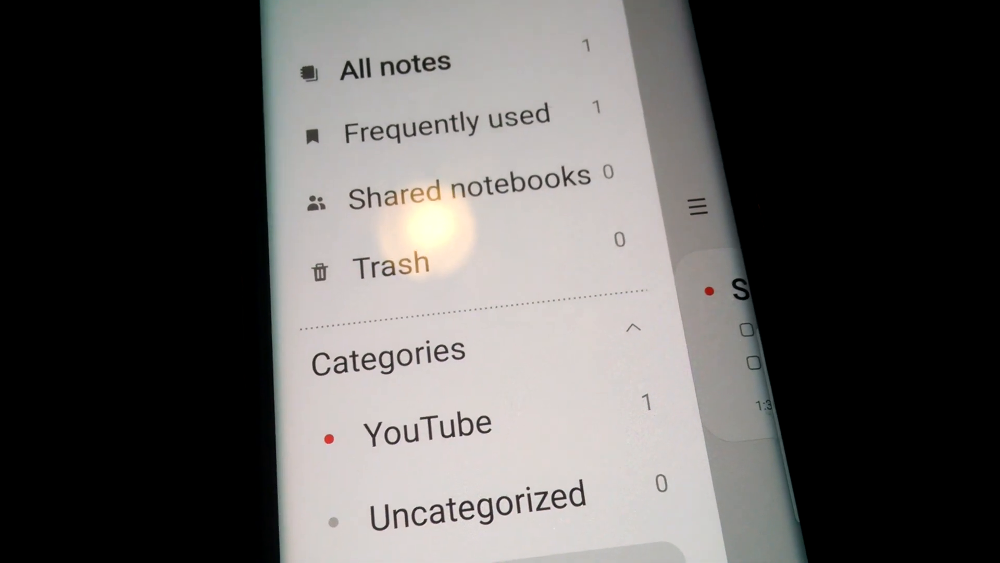
left_click(426, 423)
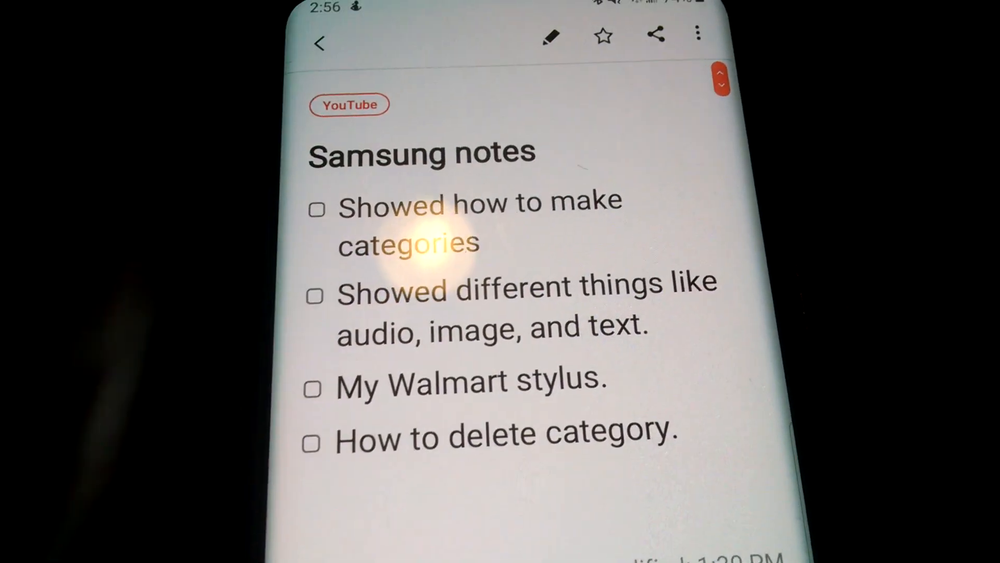
left_click(319, 42)
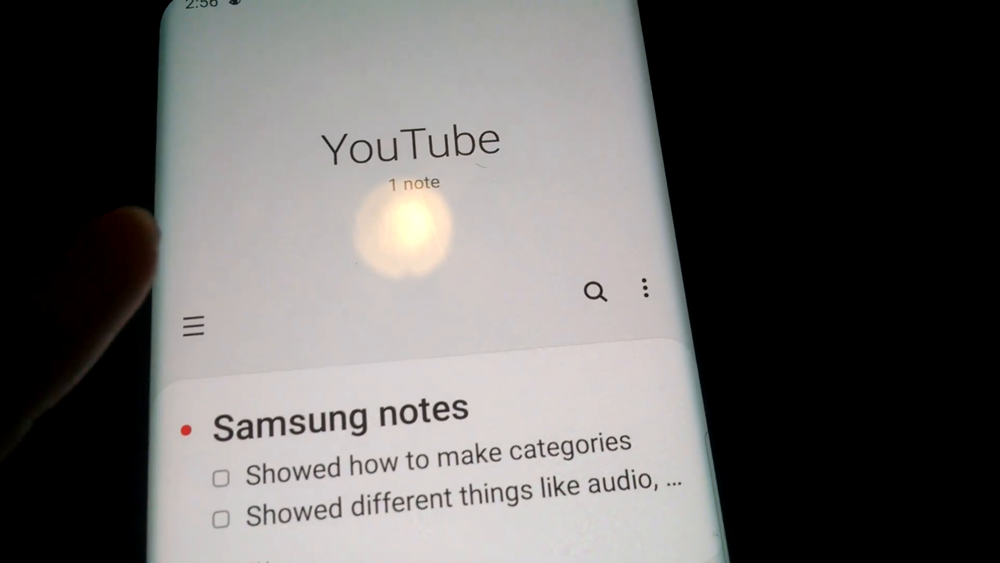
left_click(191, 326)
type("E")
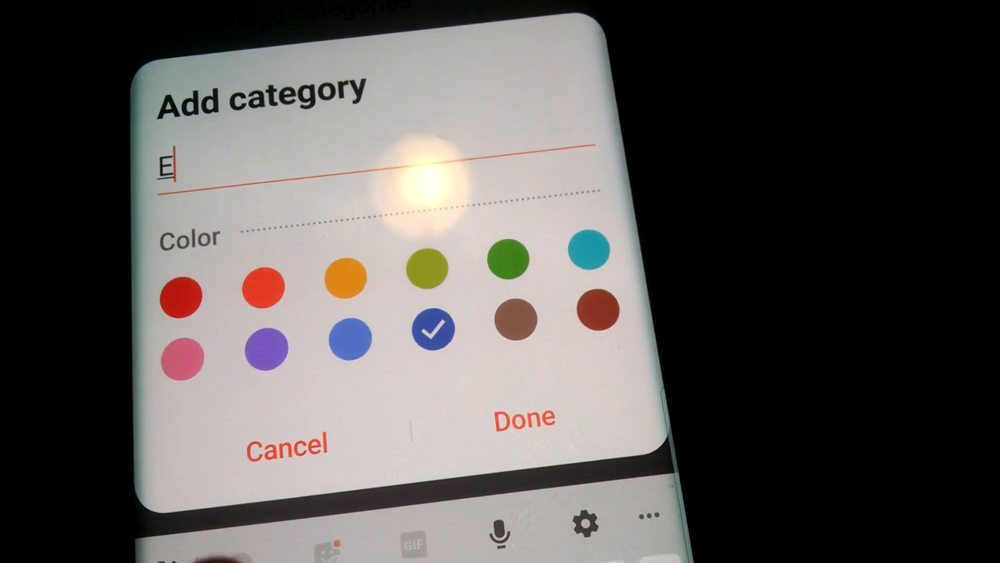
- Create categories English (blue), Math (purple) and History (green)
type("nglish")
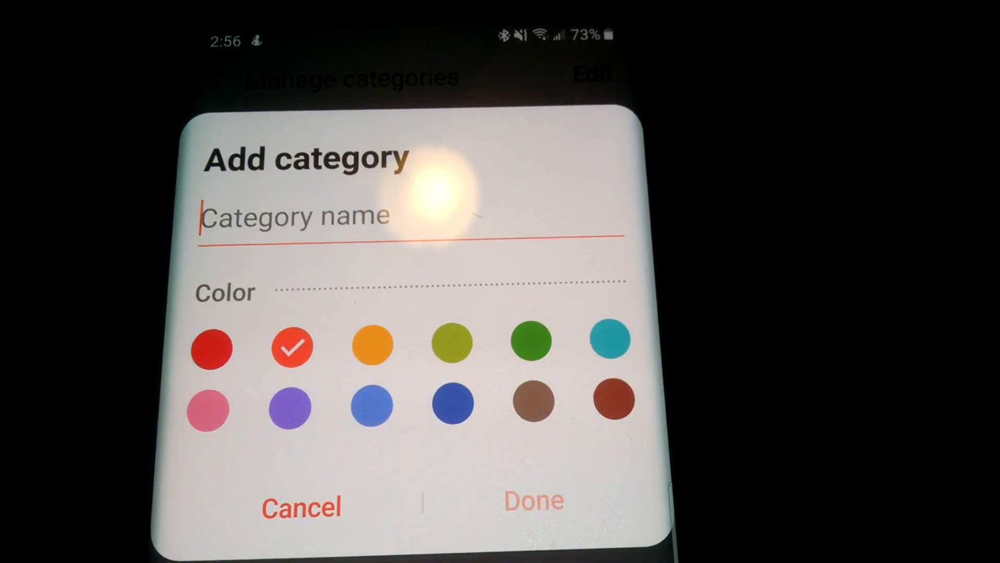
type("Math")
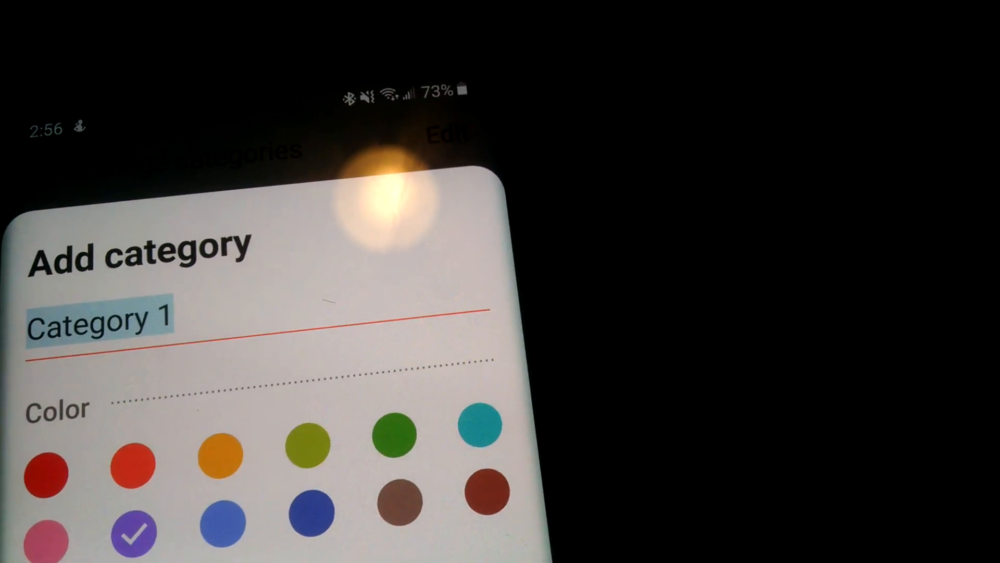
type("Hi")
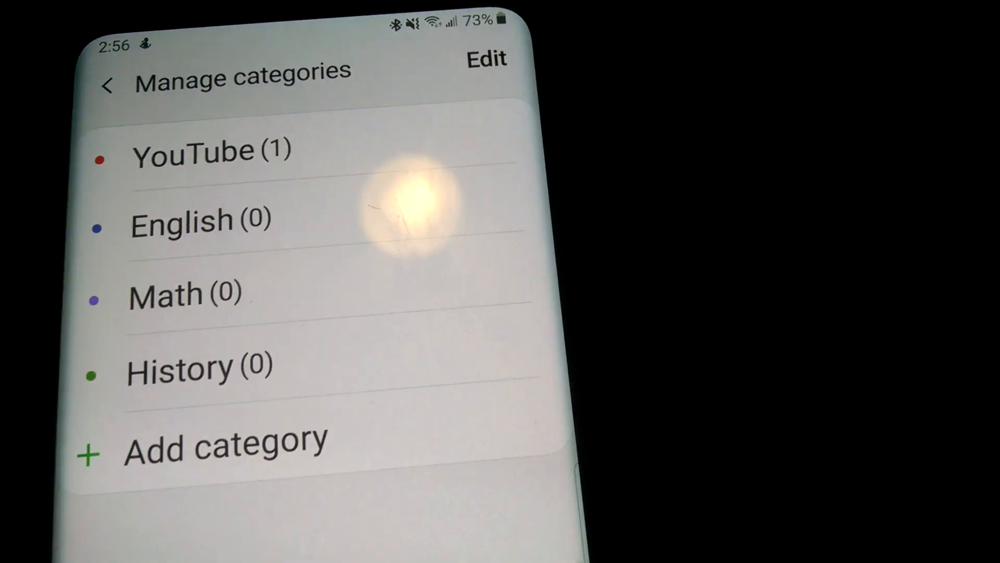
- Leave category management and open the History category from the navigation drawer
left_click(191, 151)
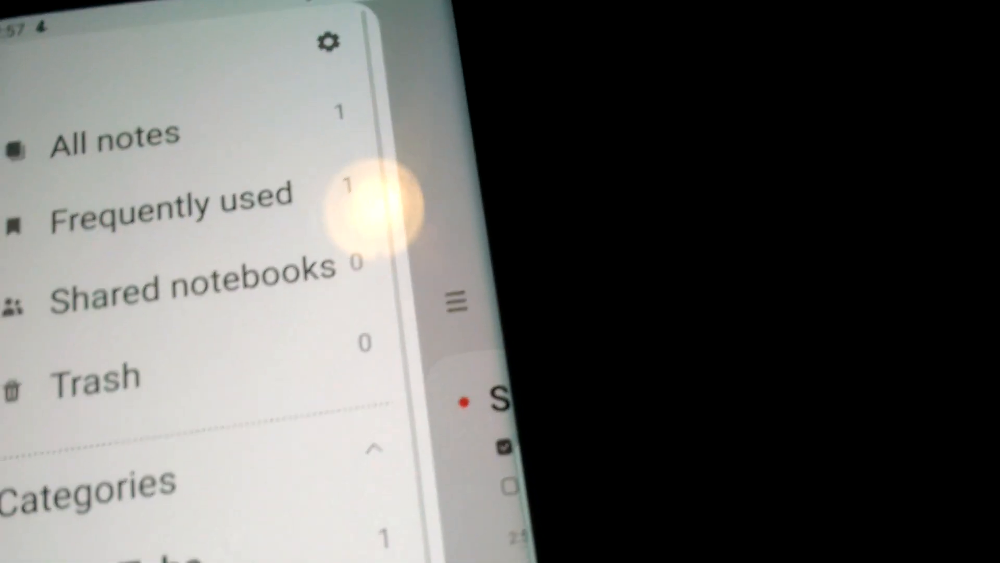
scroll("down", 3)
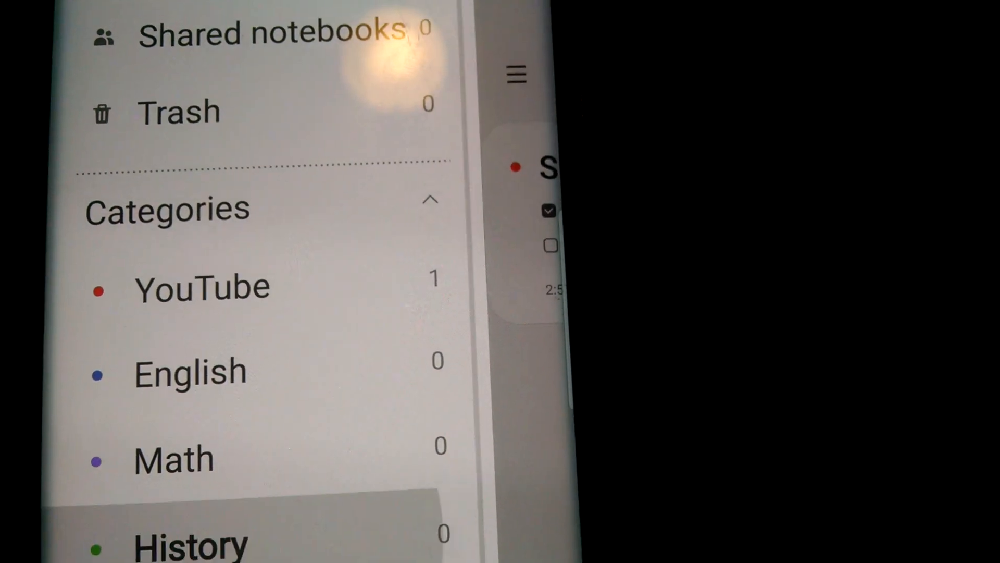
left_click(191, 542)
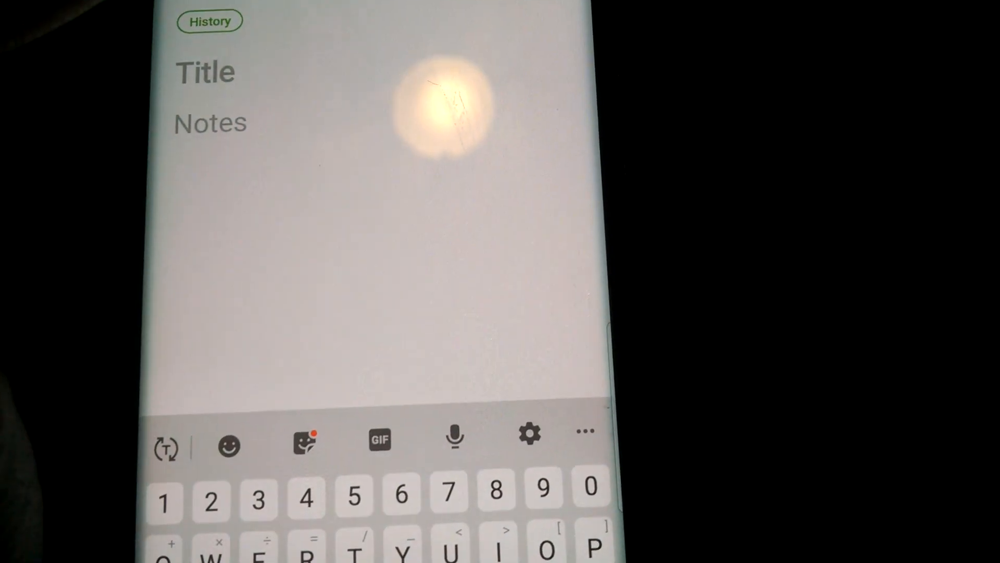
- Give the new History note the title 9/8/19
left_click(209, 122)
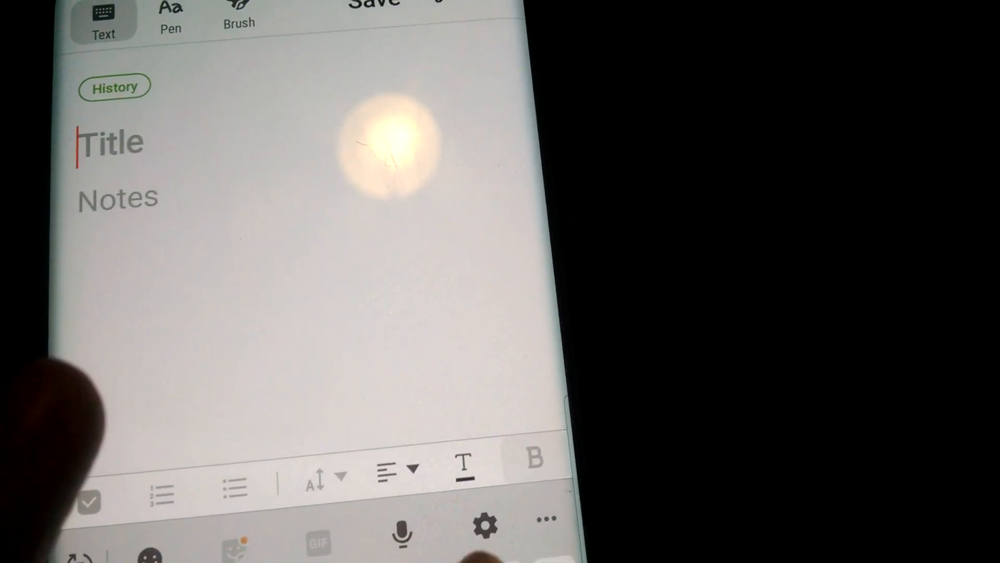
type("9")
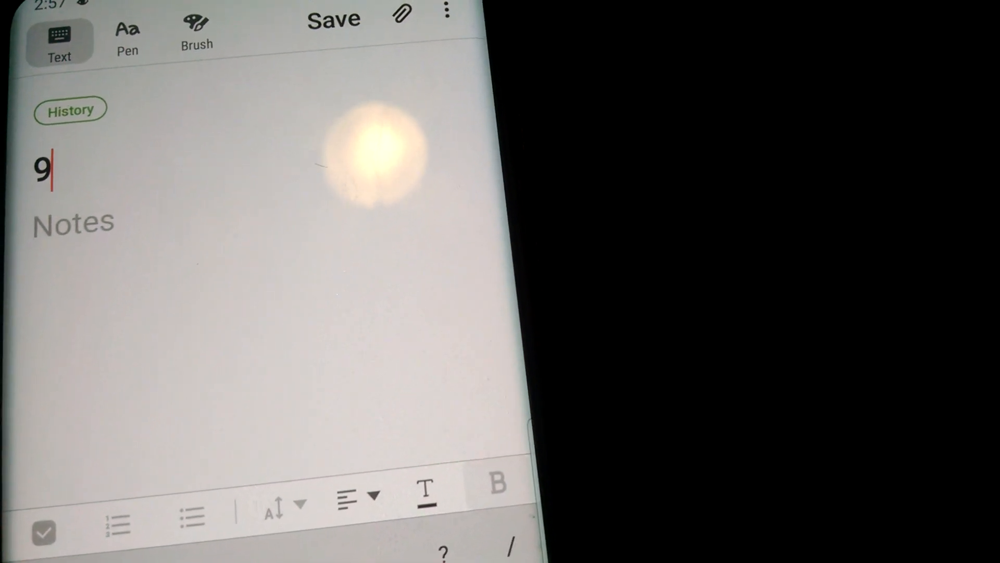
type("/")
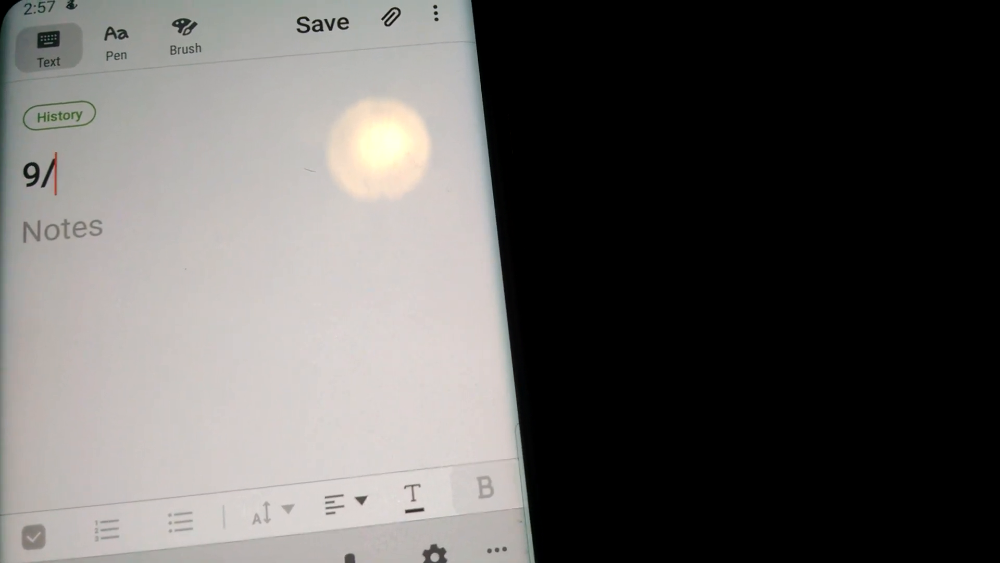
type("8")
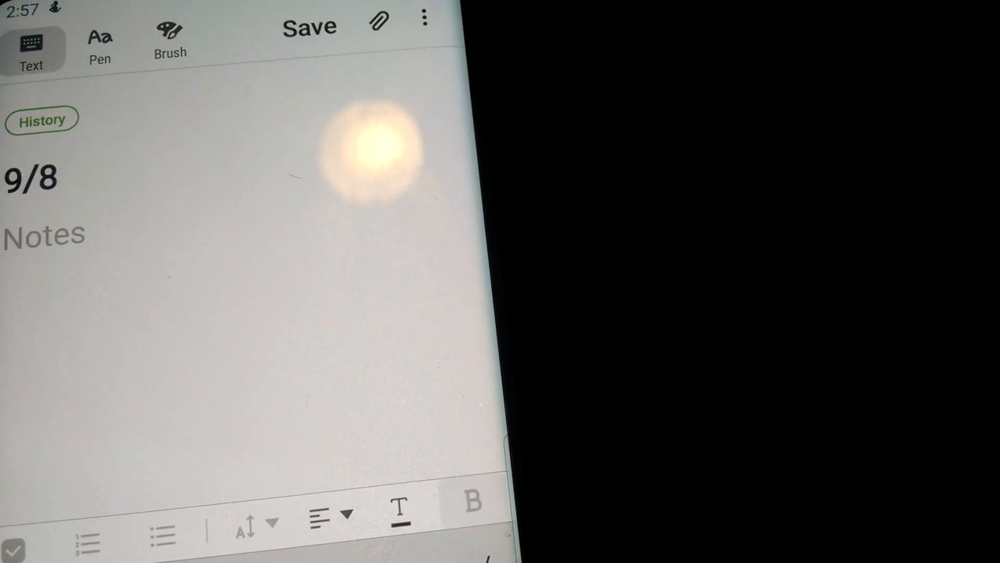
type("/19")
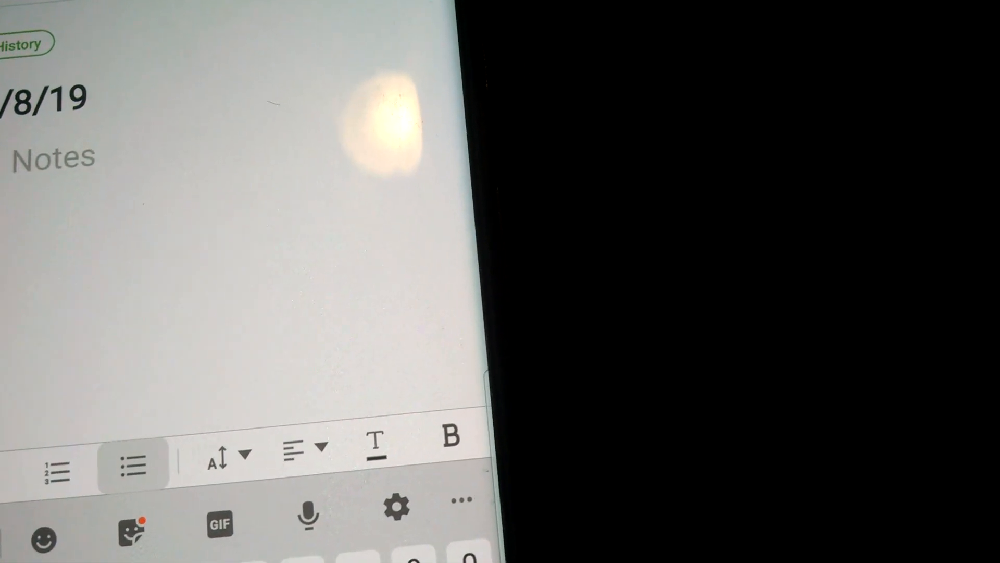
- Write the first bullet line in blue and the second in red, then begin a new line
left_click(375, 440)
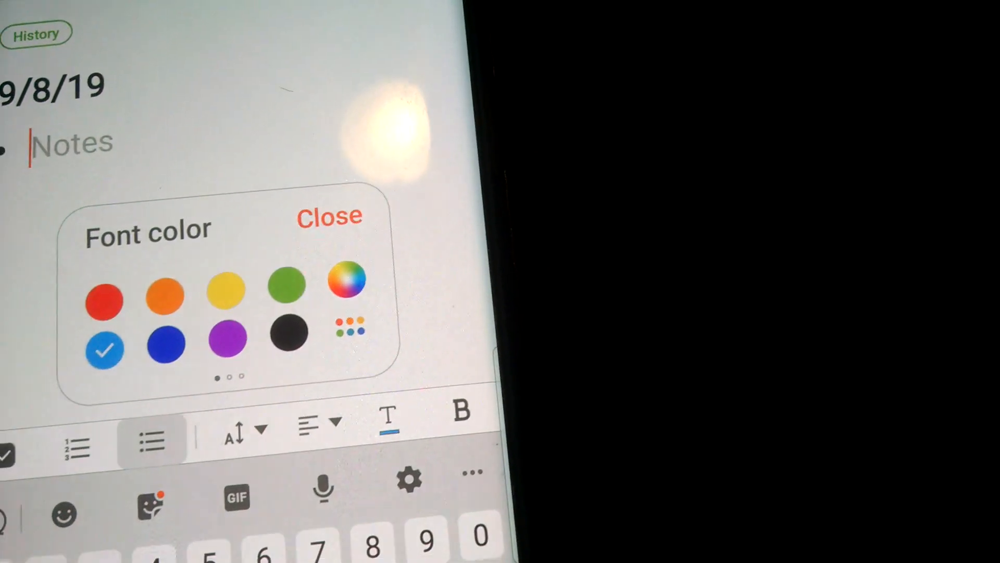
left_click(330, 217)
type("Ggghhhh")
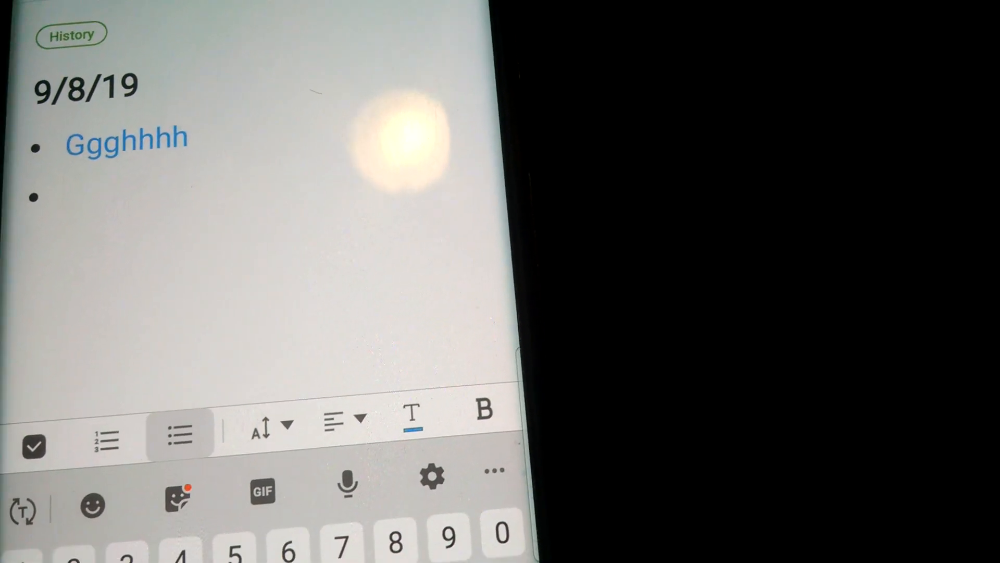
left_click(412, 412)
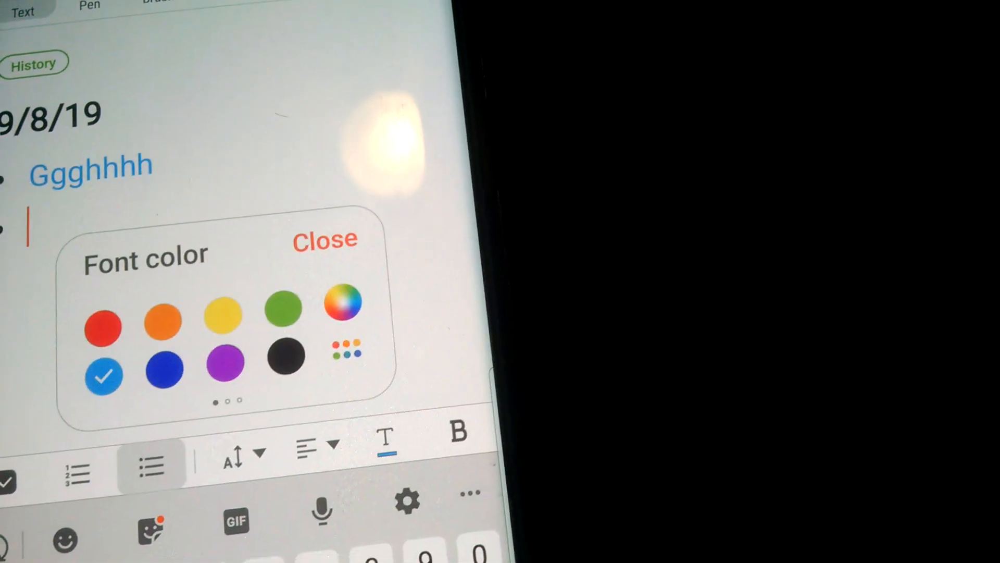
left_click(103, 327)
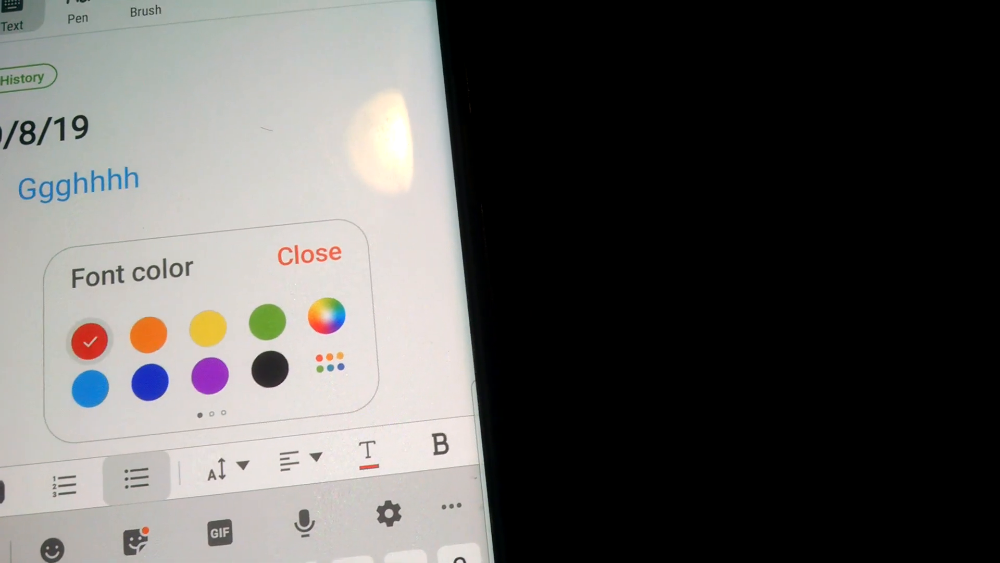
left_click(309, 253)
type("Dggyyf")
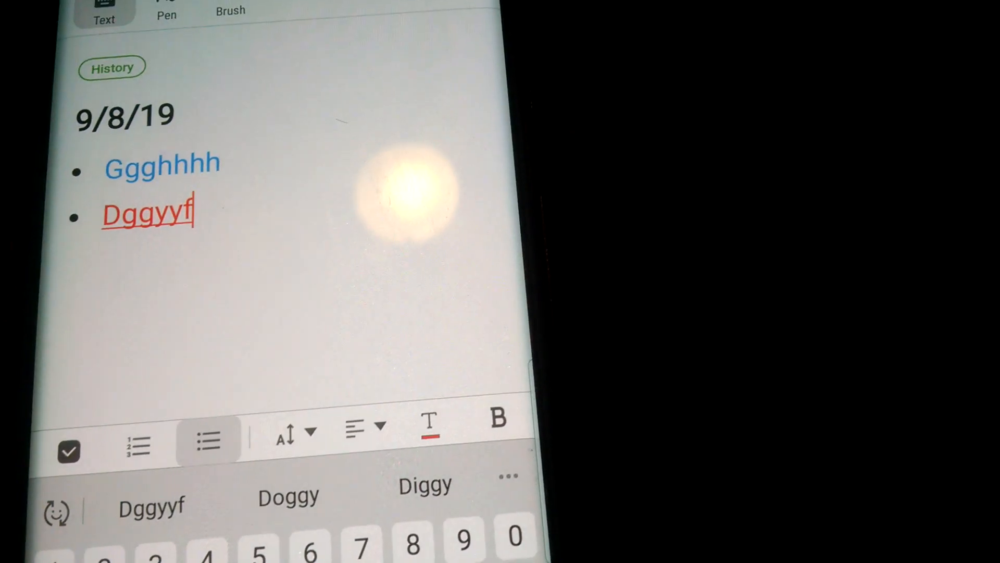
key("return")
type("Fghj")
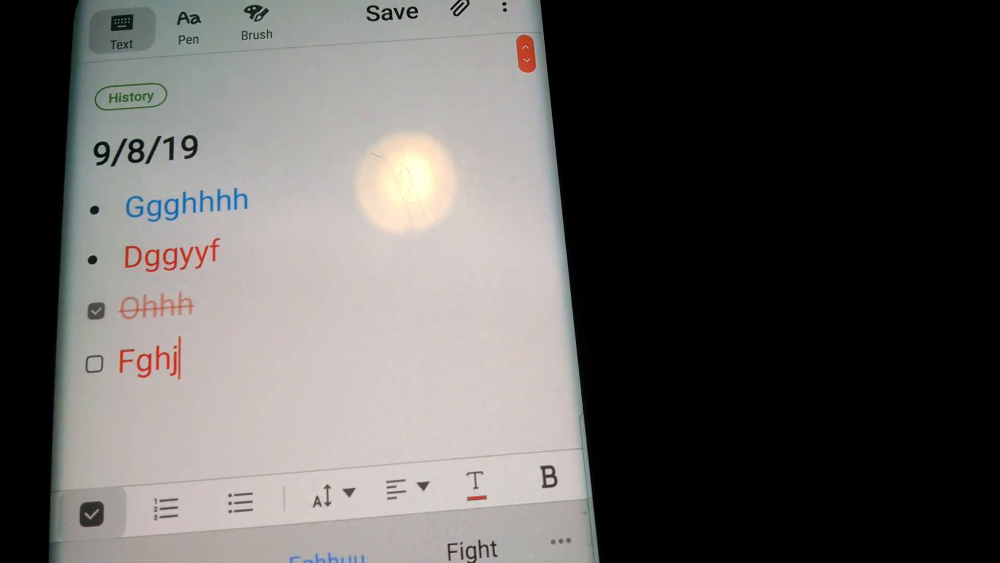
- Tick the Fghj checklist item and start a voice recording in the note
left_click(93, 363)
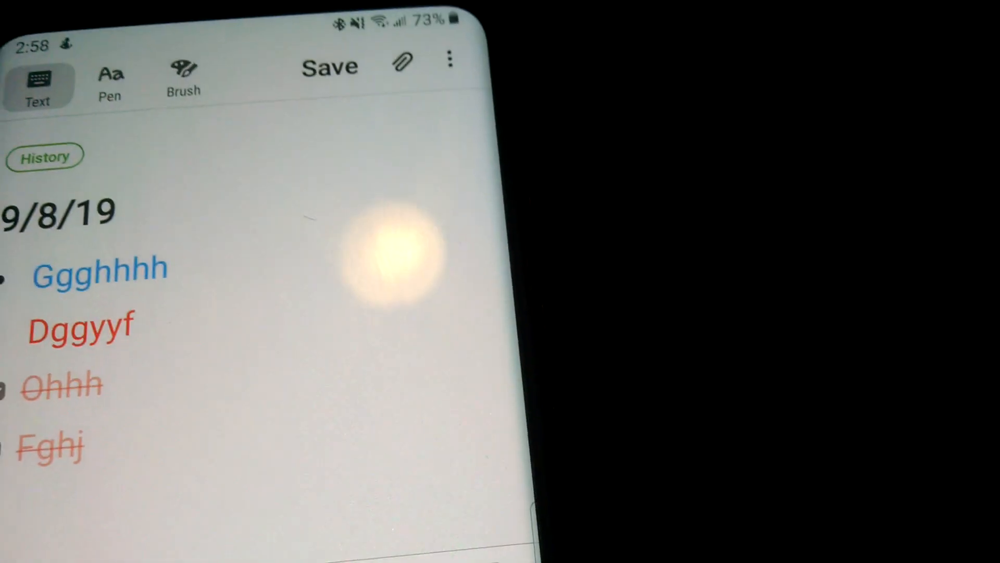
left_click(401, 62)
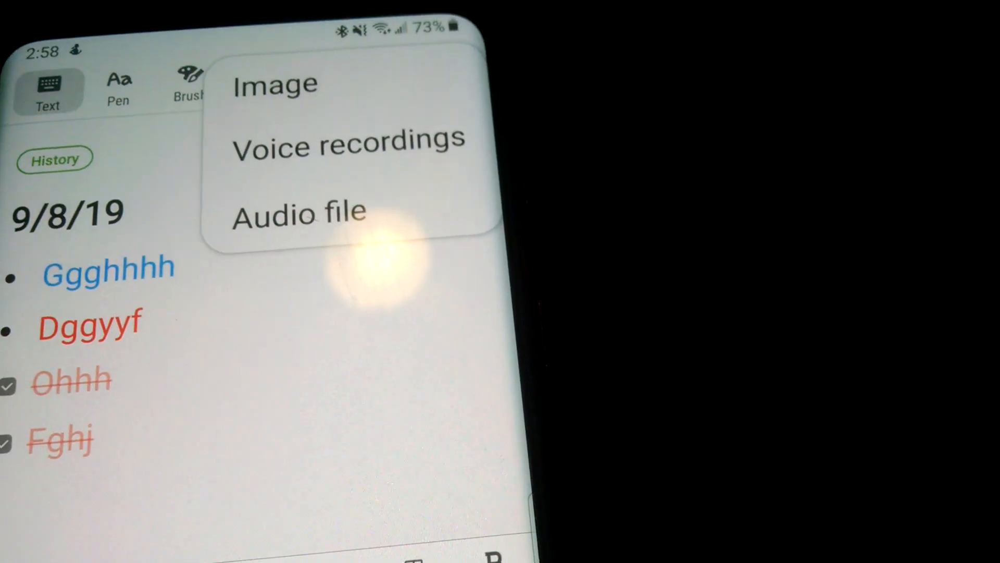
left_click(347, 140)
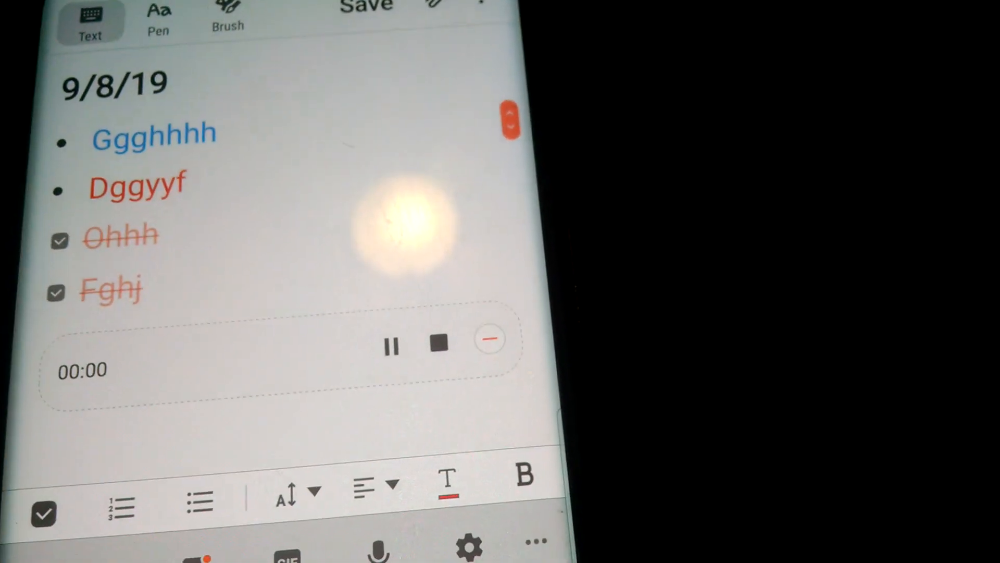